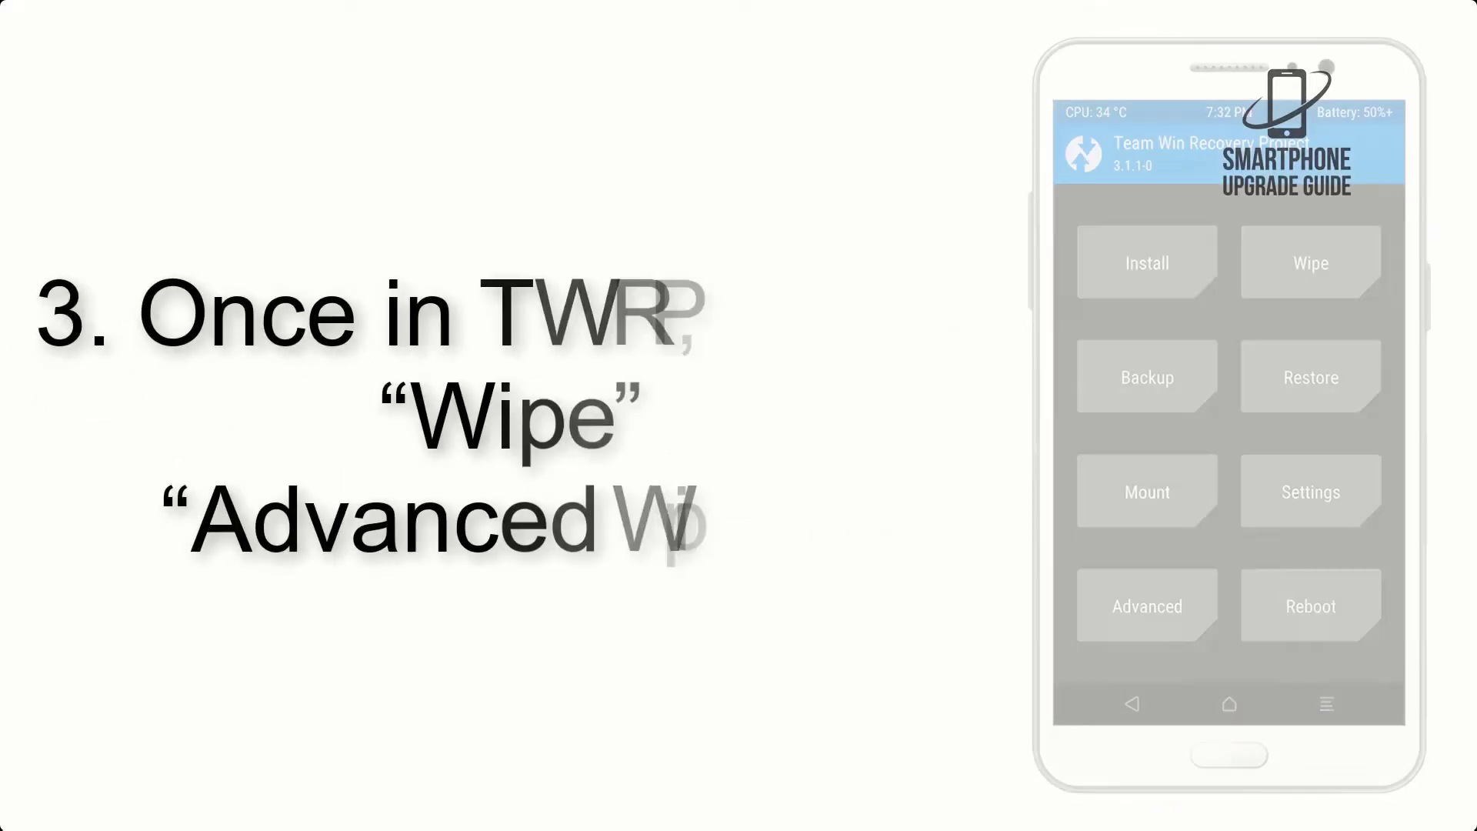
Step: Flash AOSP_ROM.zip via Install, confirming with the swipe slider until the log reports Successful
{"action": "left_click", "coordinate": [1312, 264]}
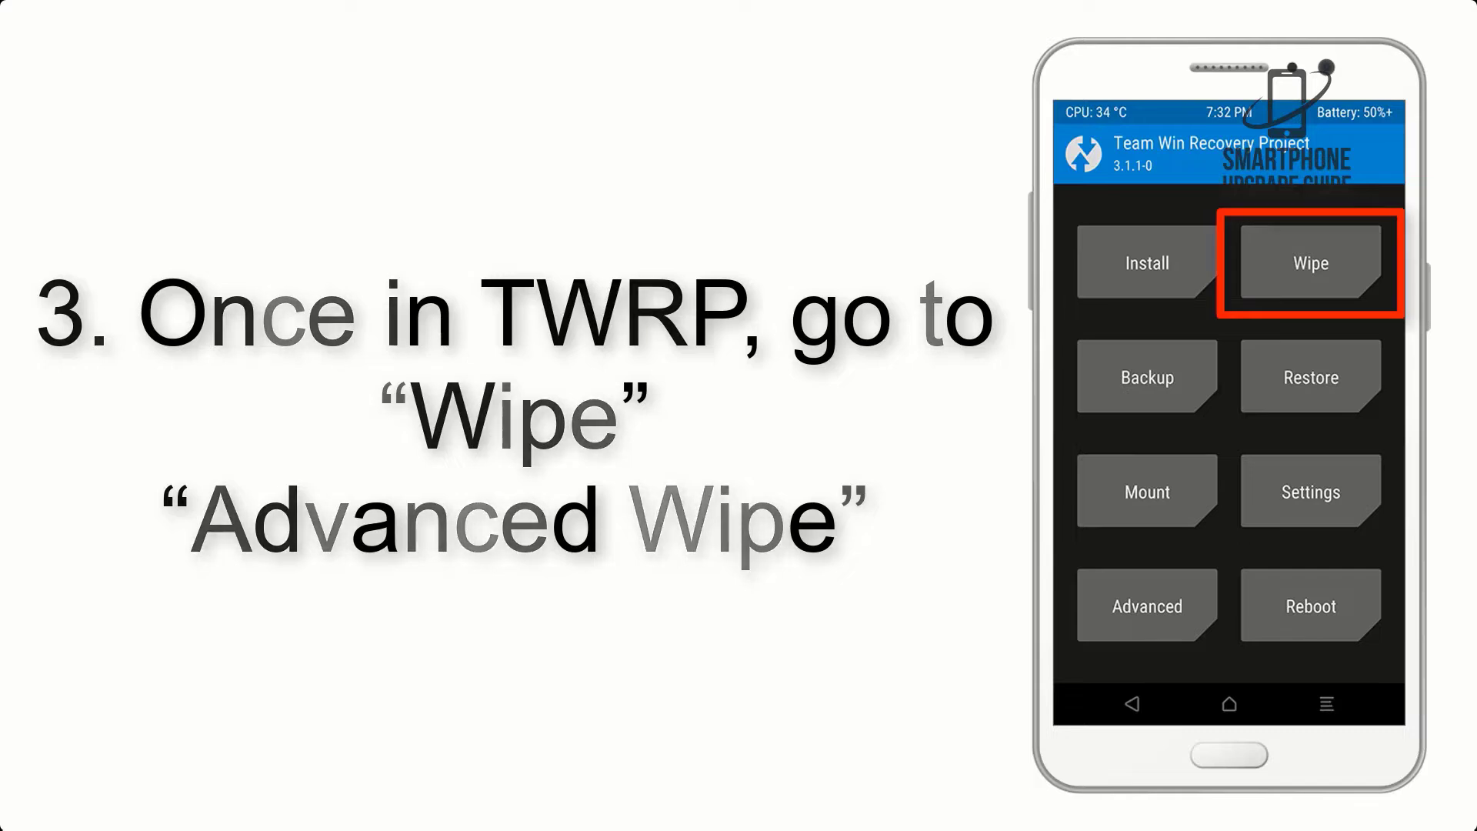
{"action": "left_click", "coordinate": [1311, 263]}
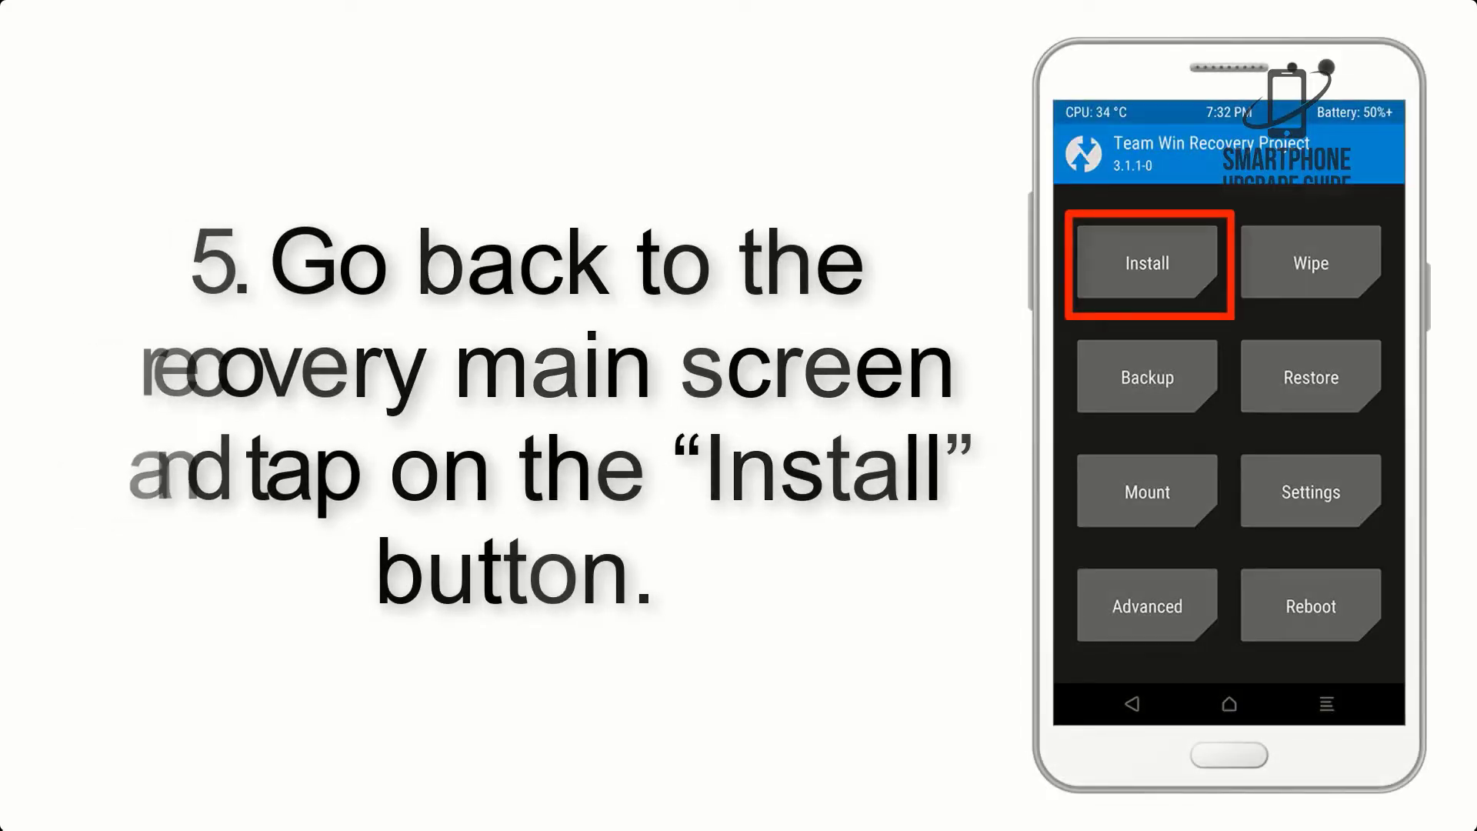
{"action": "left_click", "coordinate": [1146, 263]}
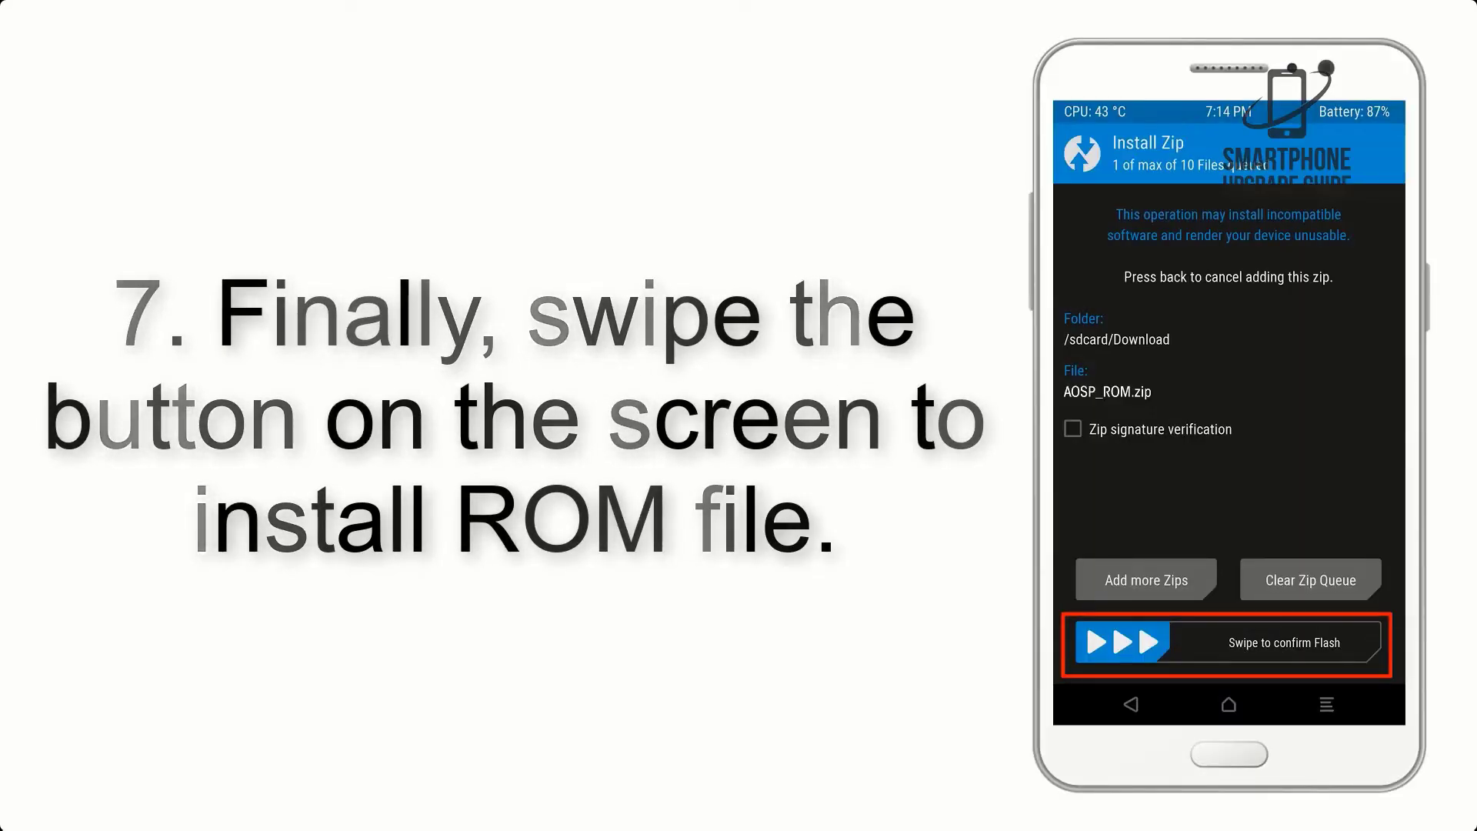
{"action": "left_click_drag", "start_coordinate": [1121, 643], "coordinate": [1328, 644]}
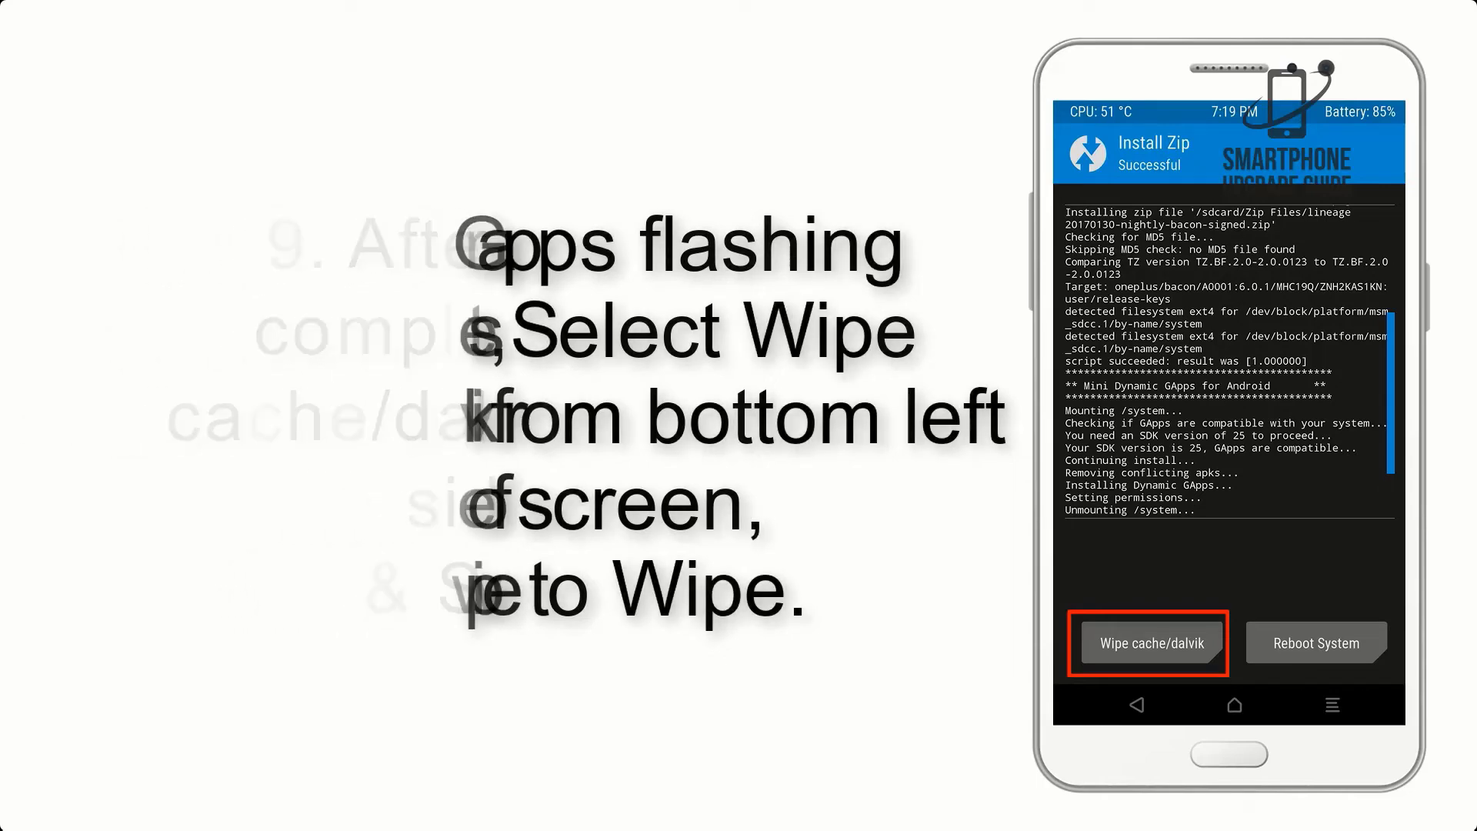
{"action": "left_click", "coordinate": [1316, 643]}
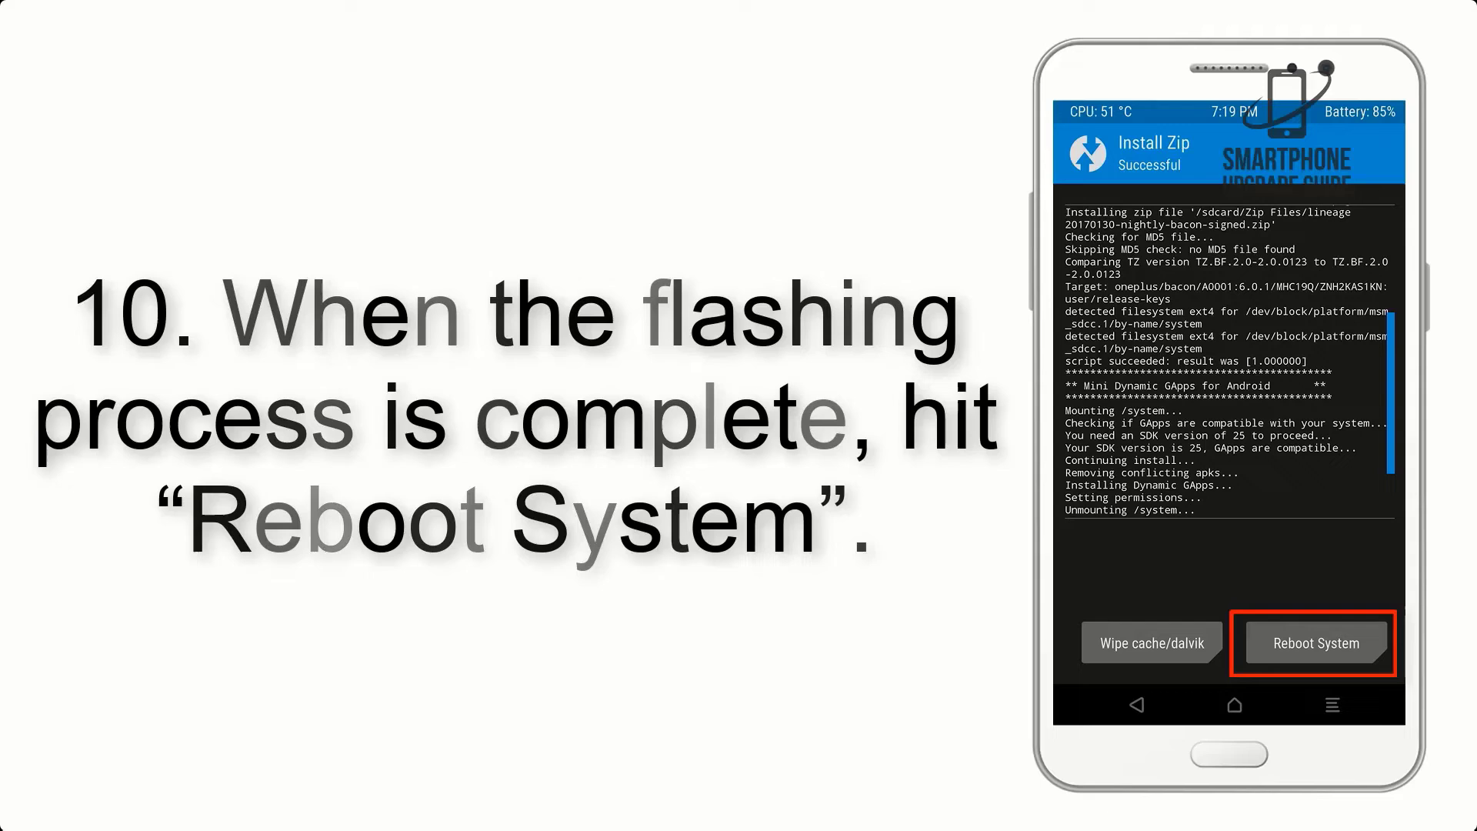